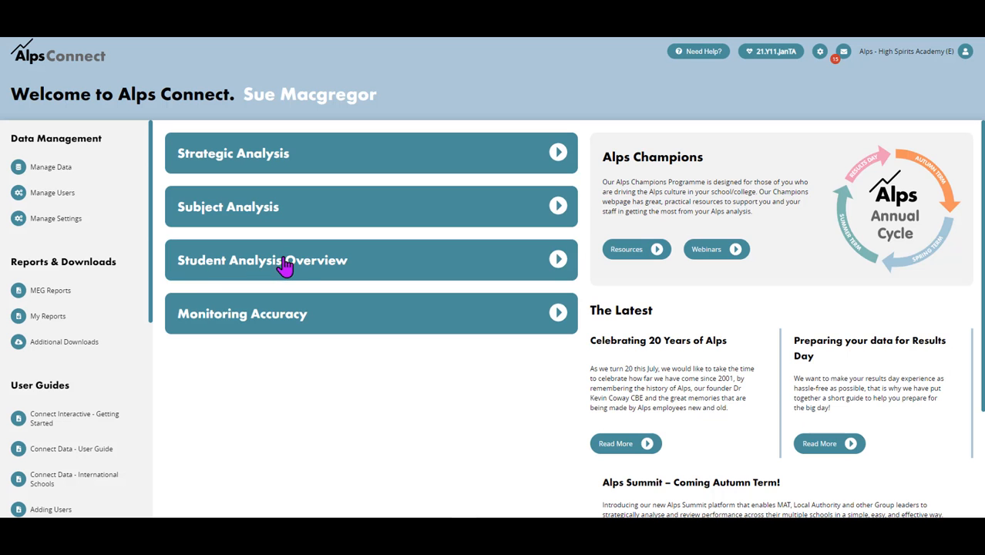
mouse_move(767, 69)
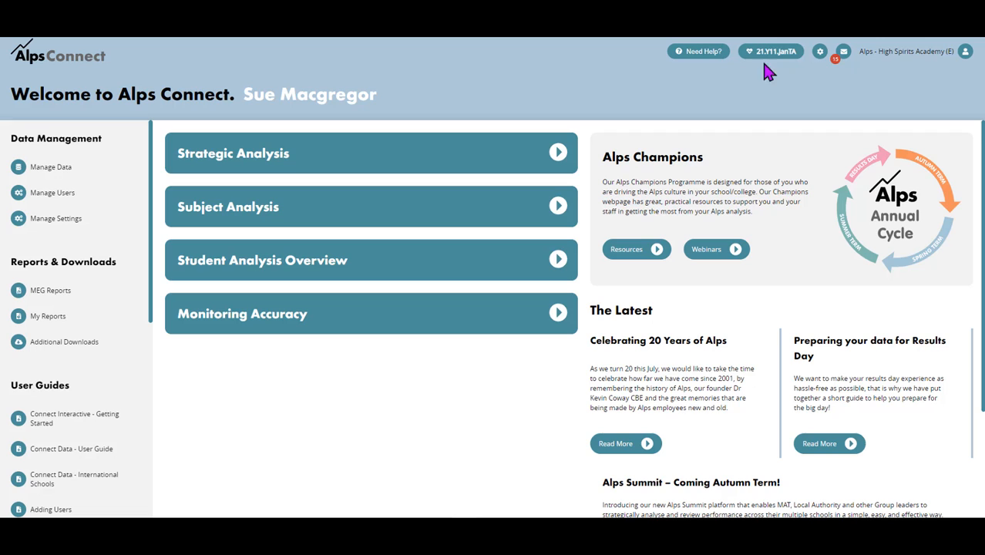
mouse_move(249, 268)
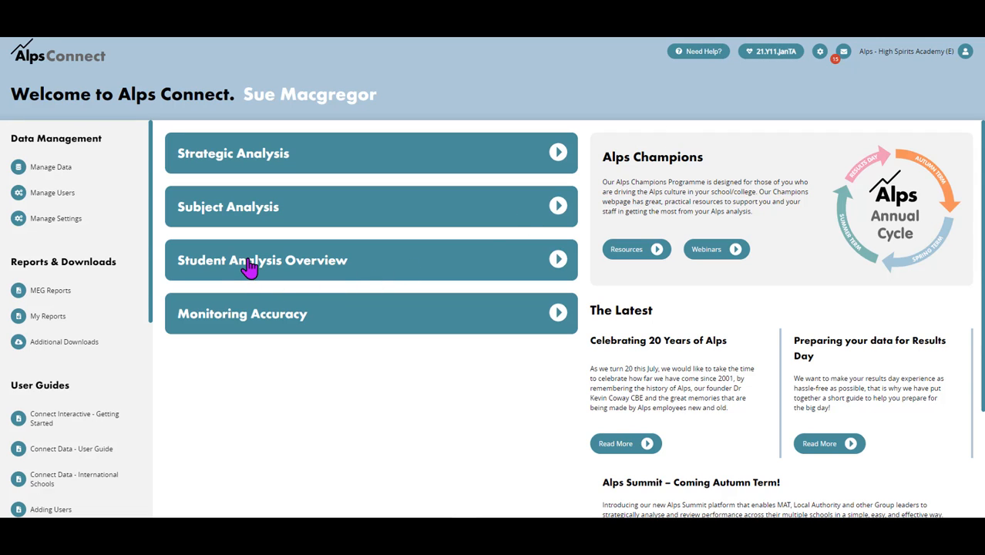
Step: Open the Student Analysis Overview tile from the Alps Connect home page
left_click(250, 260)
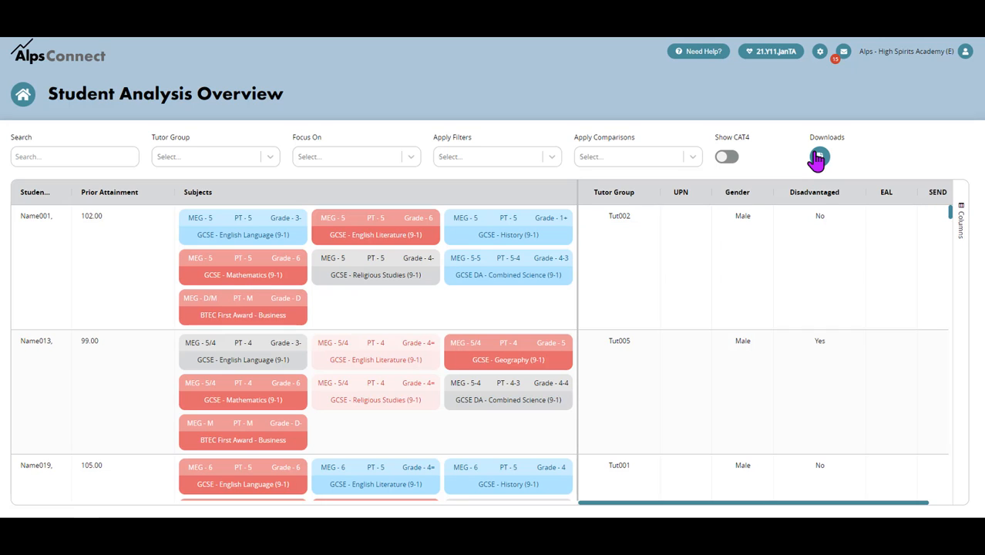
mouse_move(699, 163)
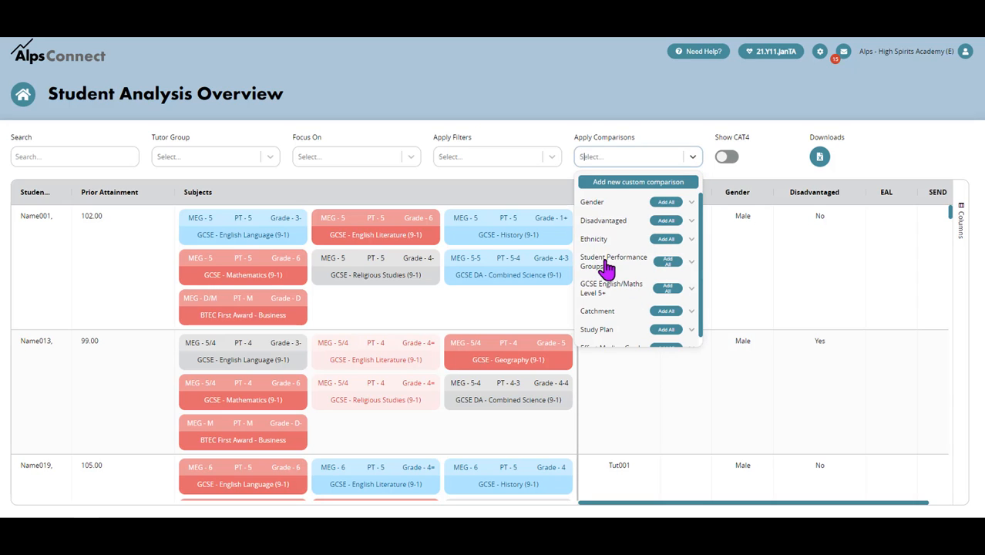
mouse_move(668, 265)
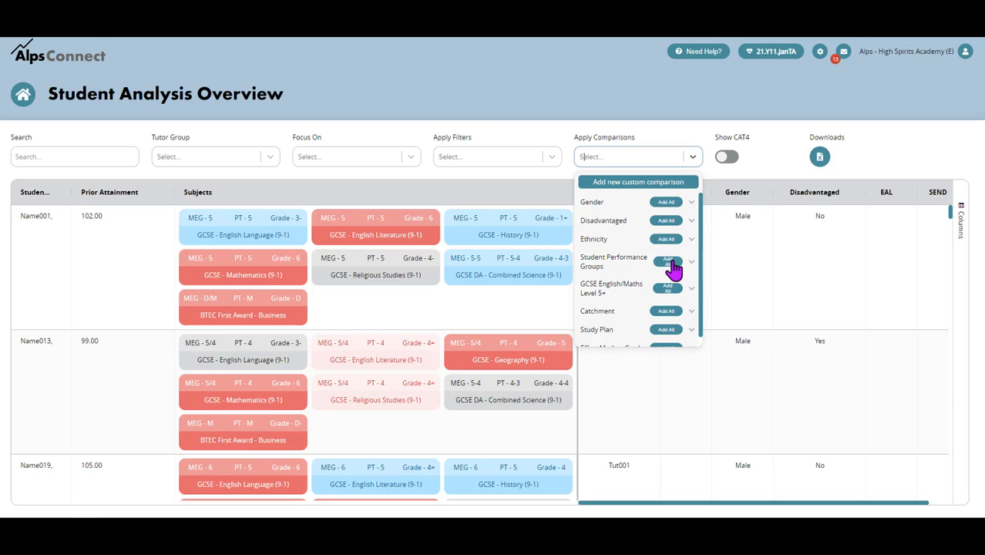
Step: Add all Student Performance Groups as a comparison across the 241 students
left_click(667, 261)
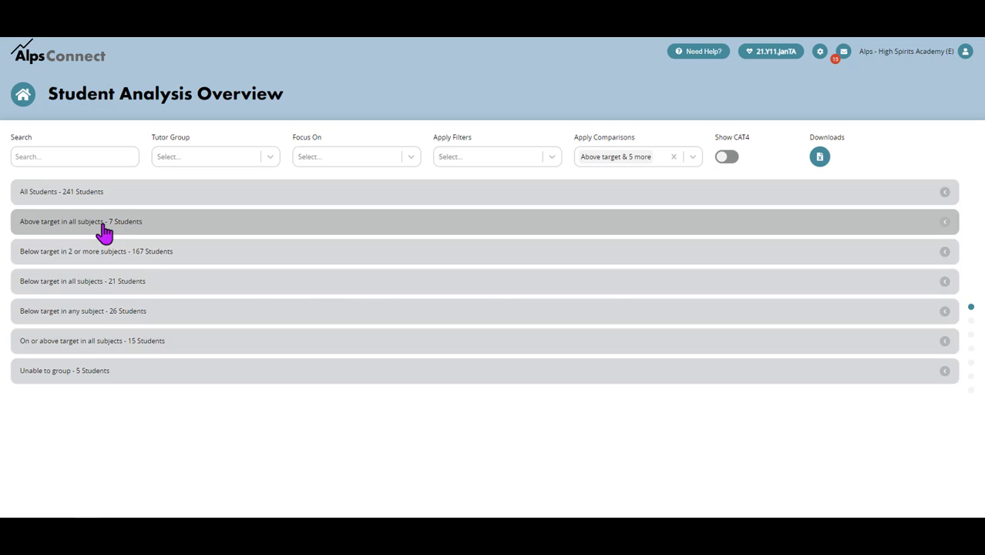
mouse_move(103, 372)
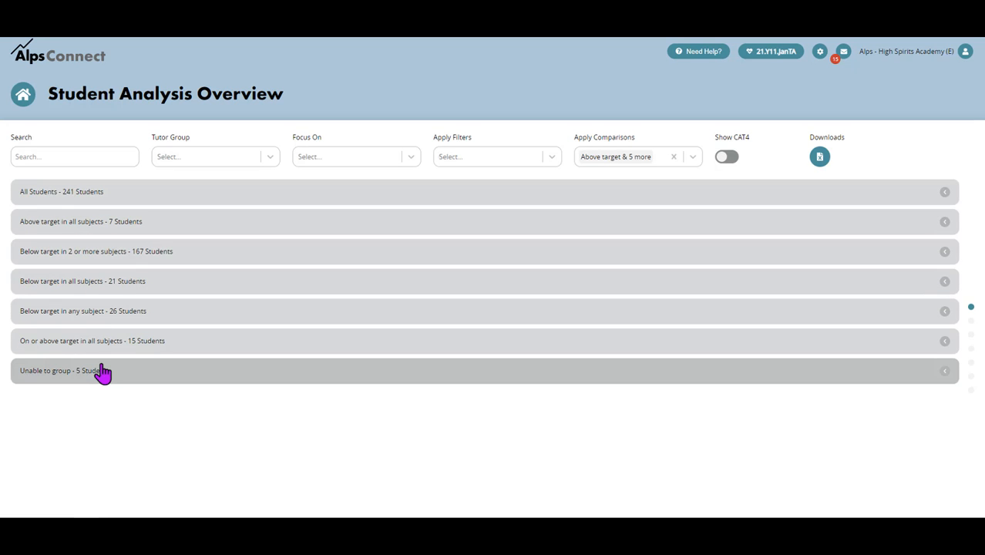
mouse_move(63, 350)
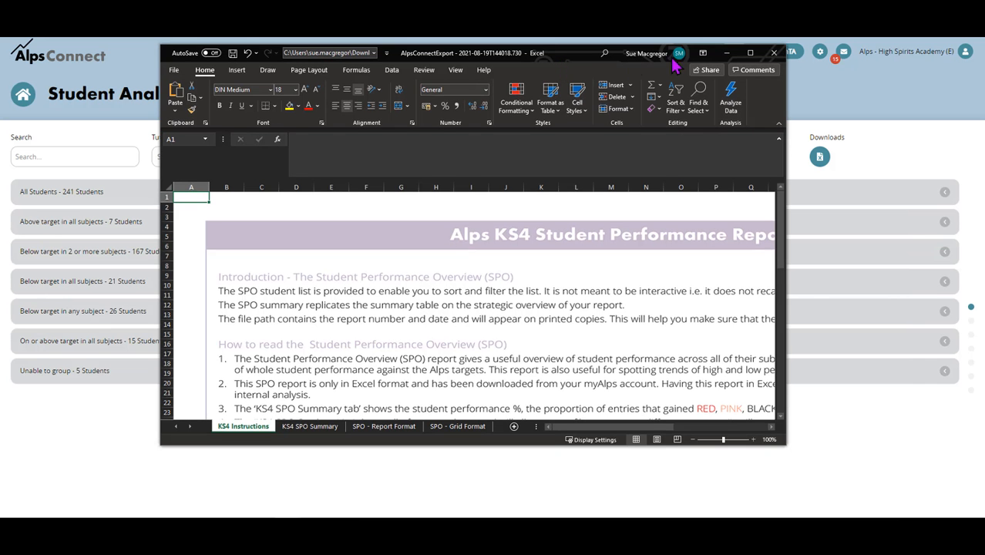
Step: Maximize the exported report and go to the KS4 SPO Summary sheet
left_click(729, 51)
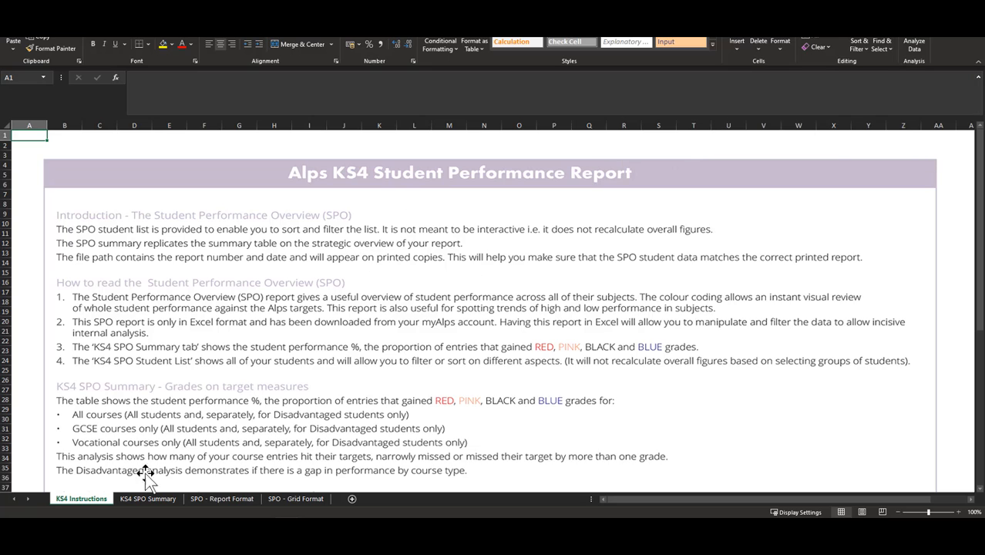
mouse_move(348, 167)
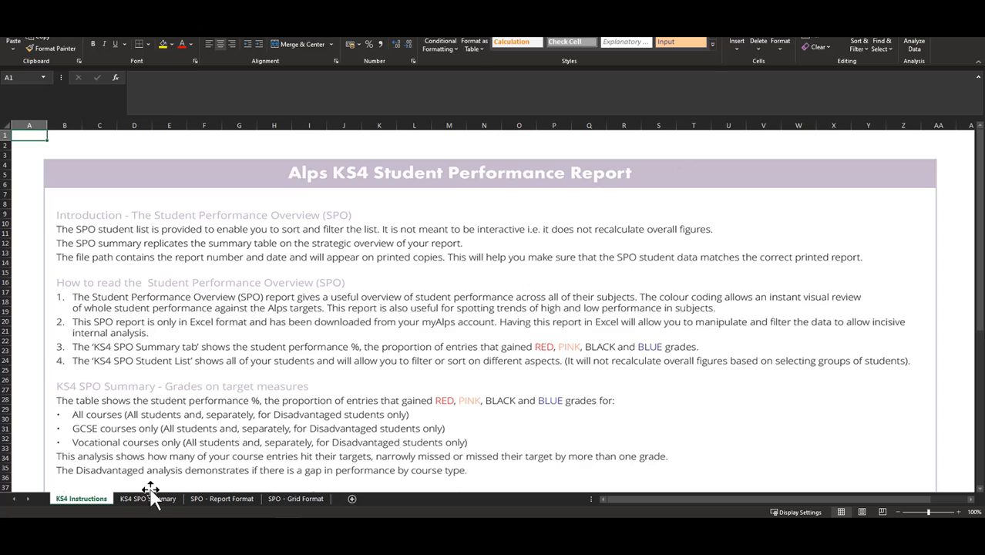
left_click(146, 499)
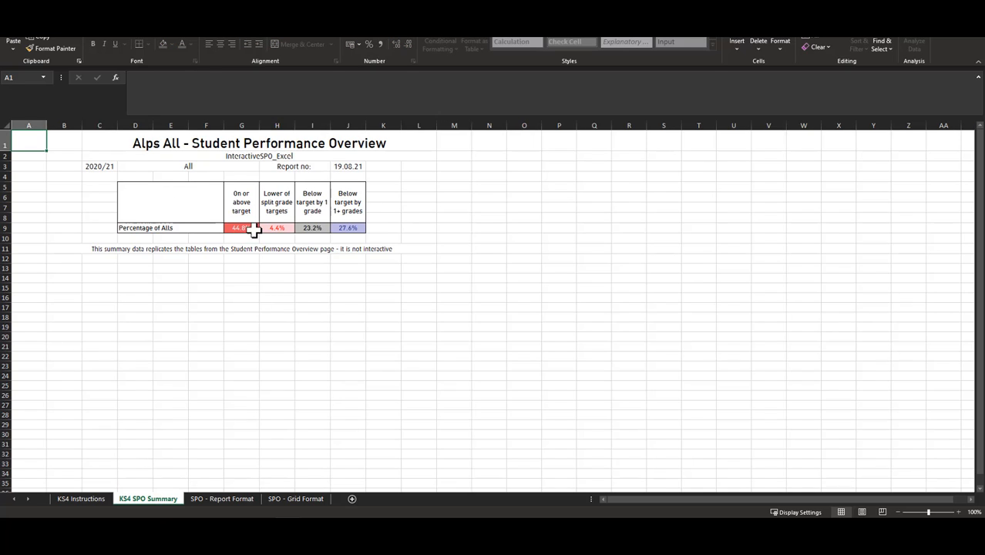
mouse_move(178, 224)
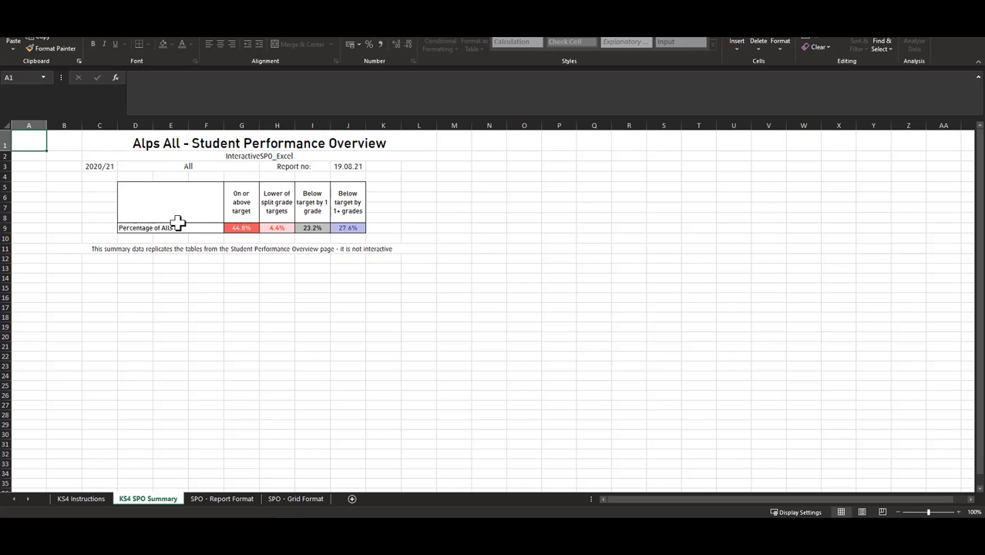
mouse_move(357, 227)
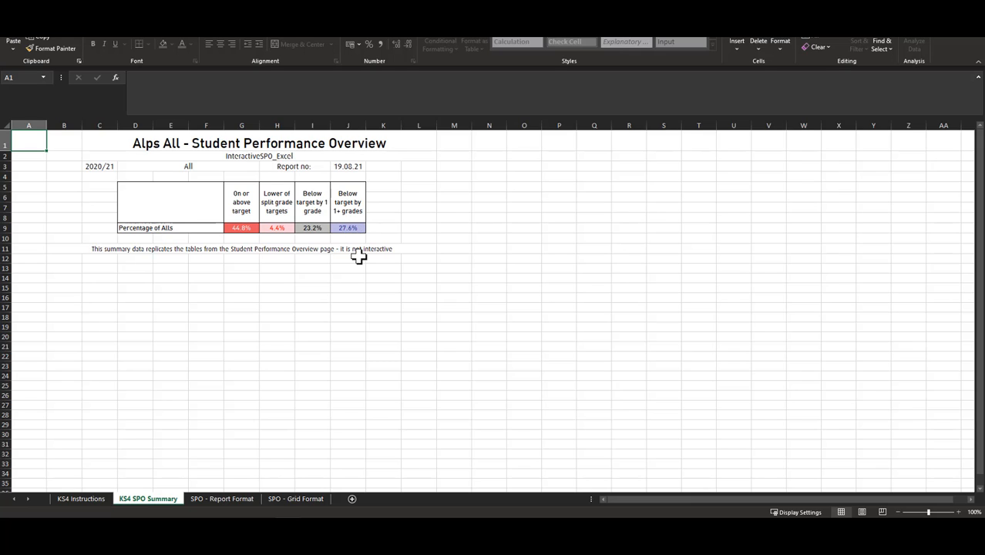
left_click(221, 499)
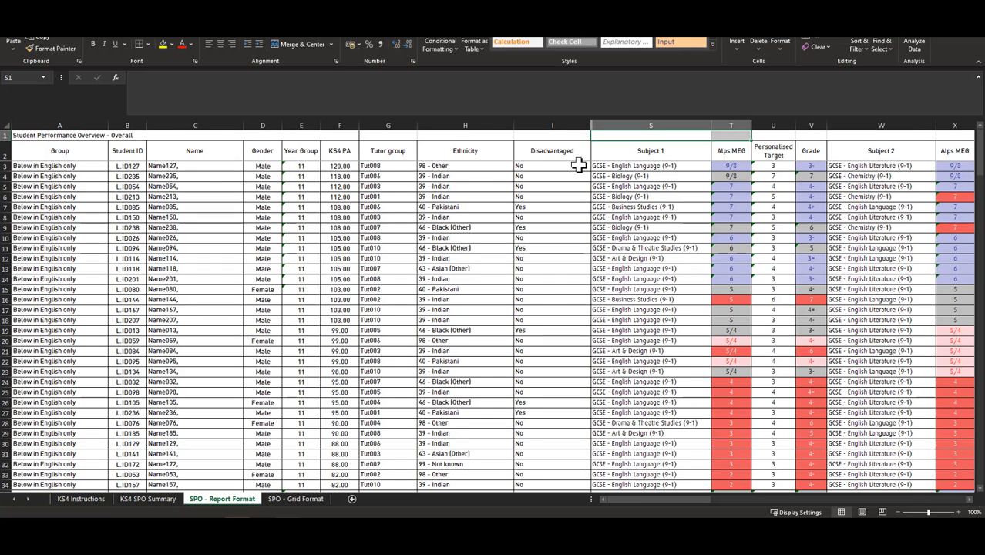
mouse_move(155, 186)
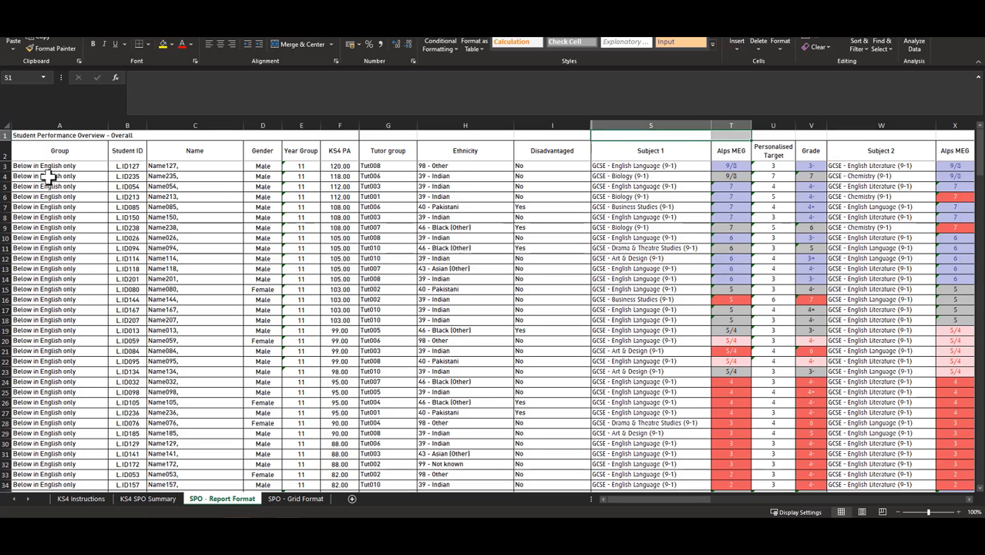
mouse_move(227, 309)
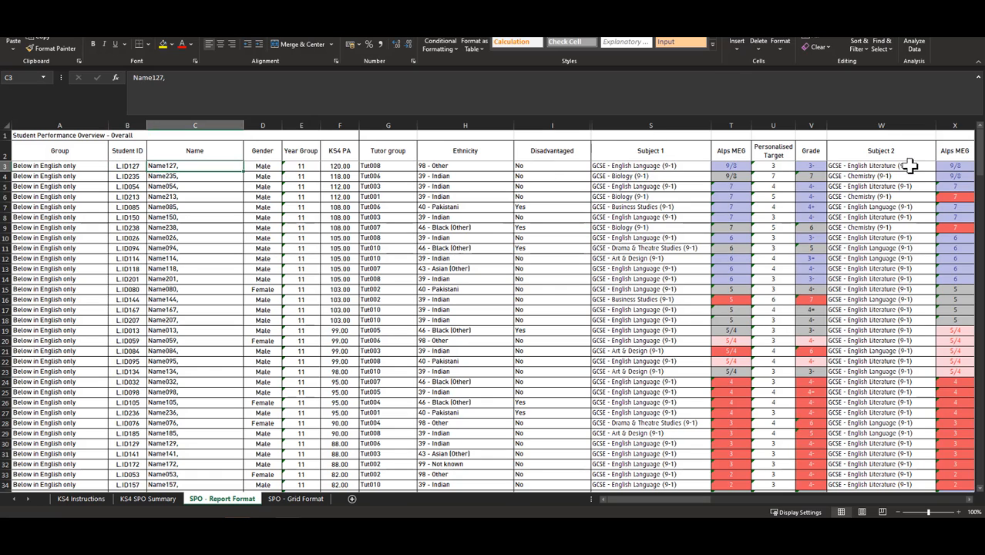
mouse_move(808, 150)
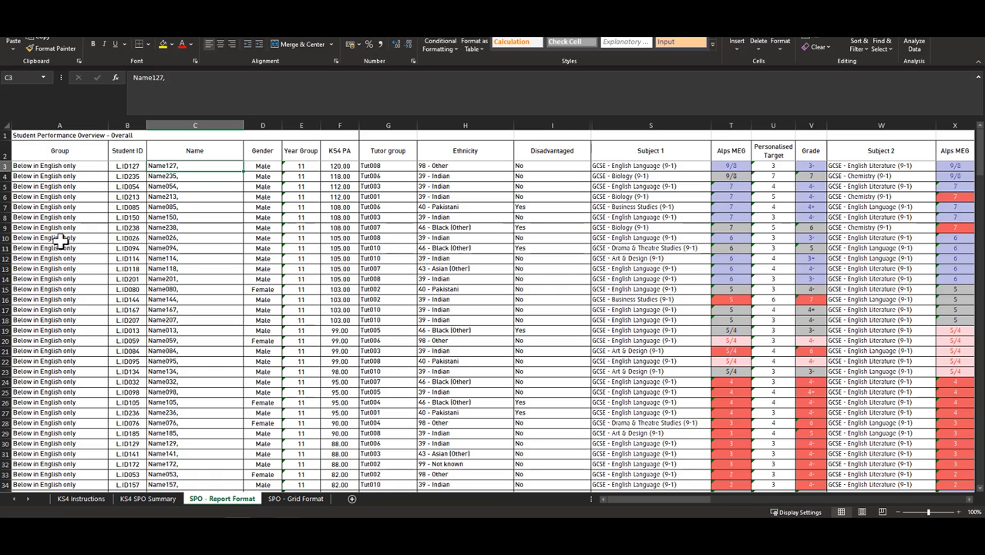
mouse_move(75, 443)
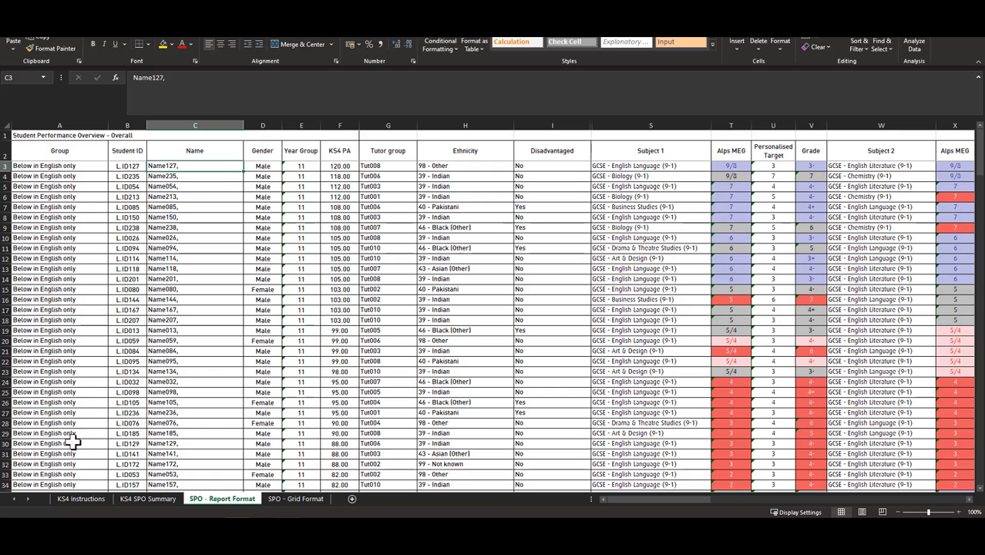
mouse_move(73, 223)
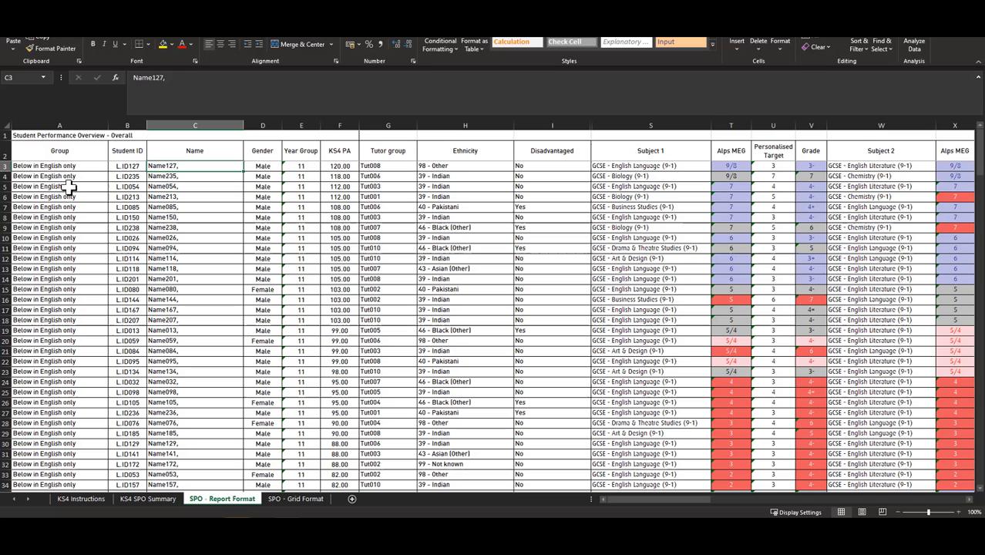
Step: Switch to the SPO - Grid Format sheet with colour-coded student grades
left_click(295, 499)
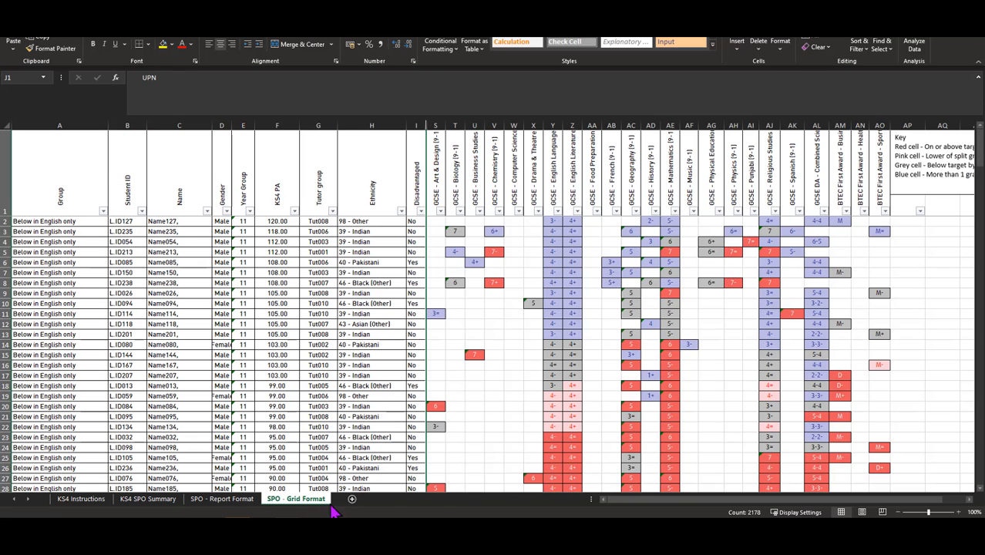
mouse_move(700, 391)
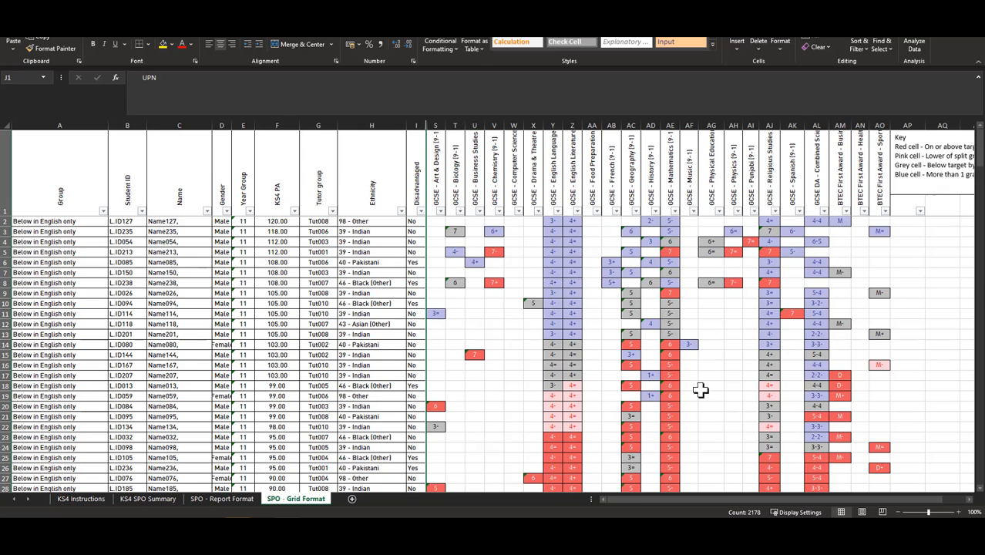
mouse_move(76, 216)
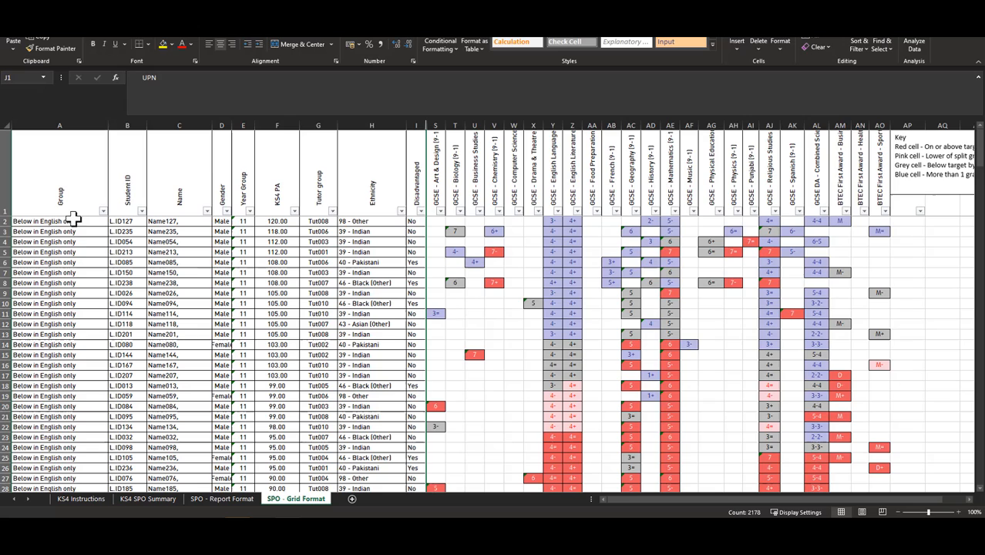
mouse_move(71, 463)
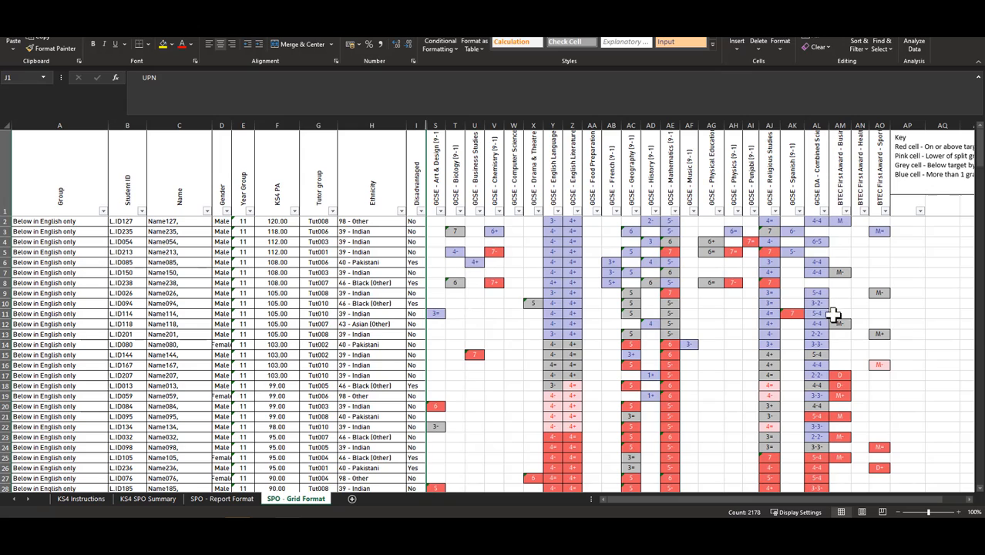
mouse_move(575, 349)
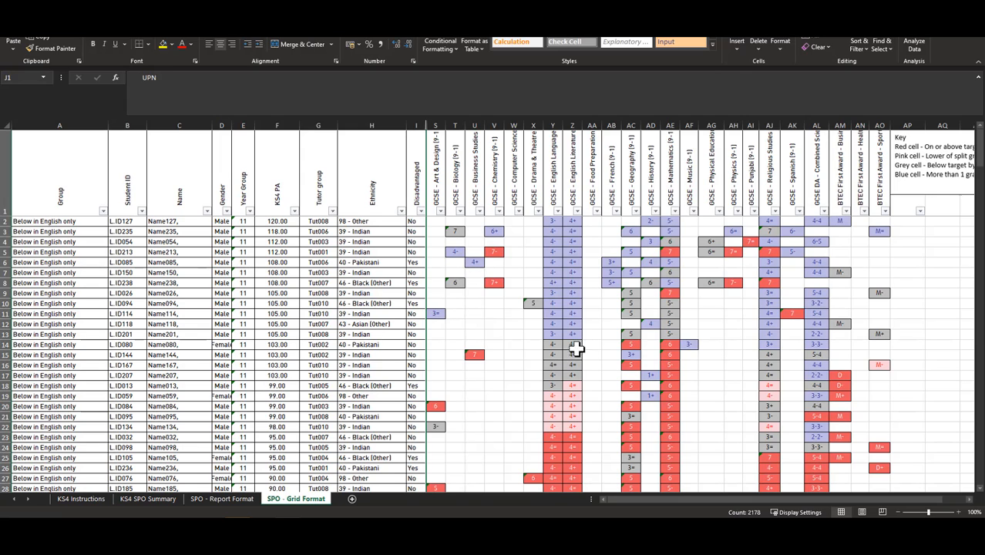
mouse_move(620, 326)
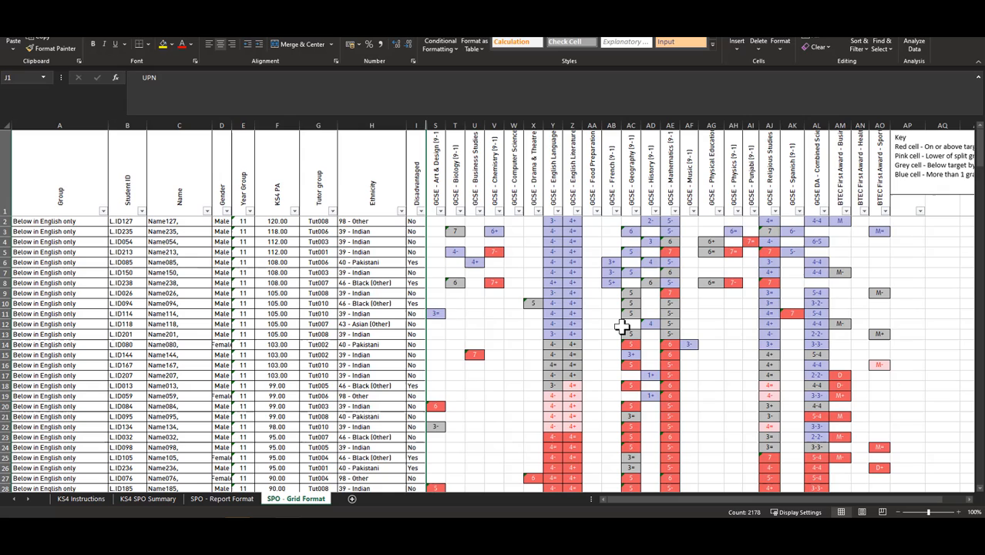
mouse_move(578, 285)
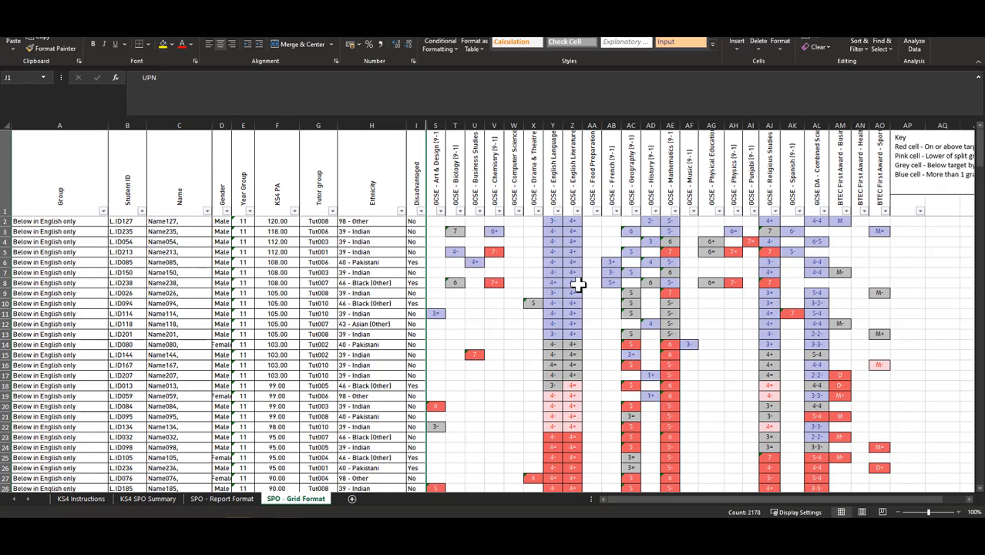
mouse_move(576, 285)
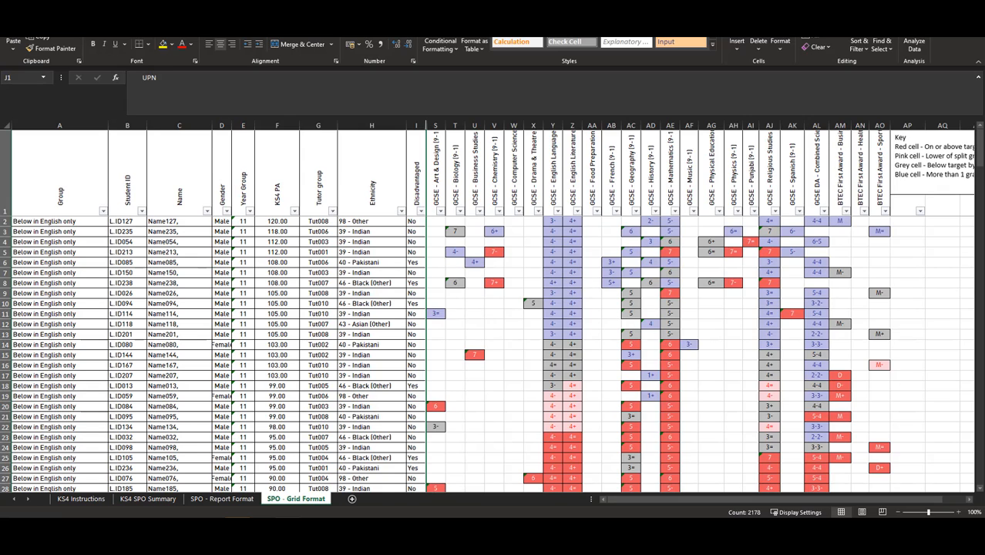